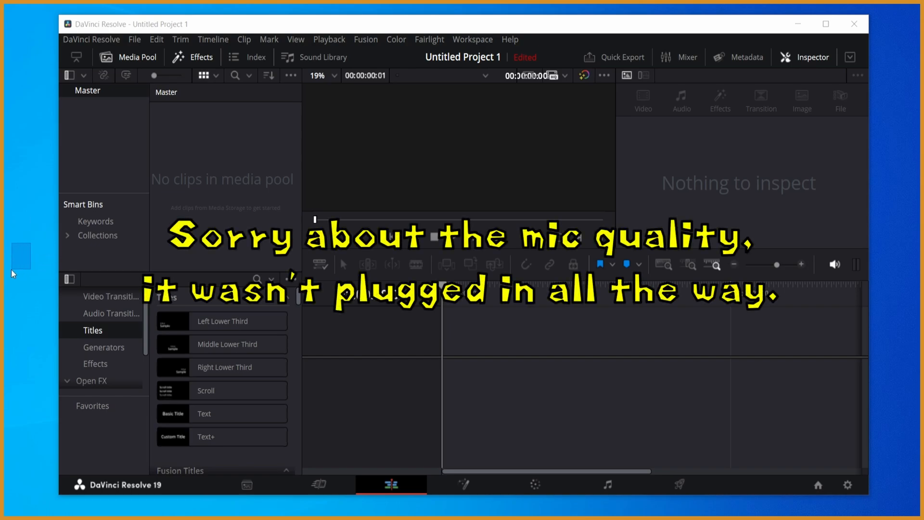
mouse_move(16, 218)
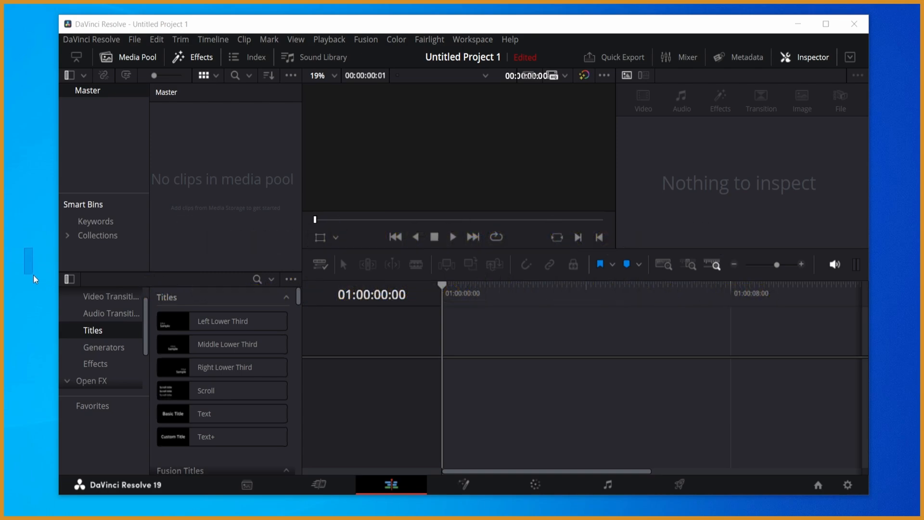
mouse_move(27, 253)
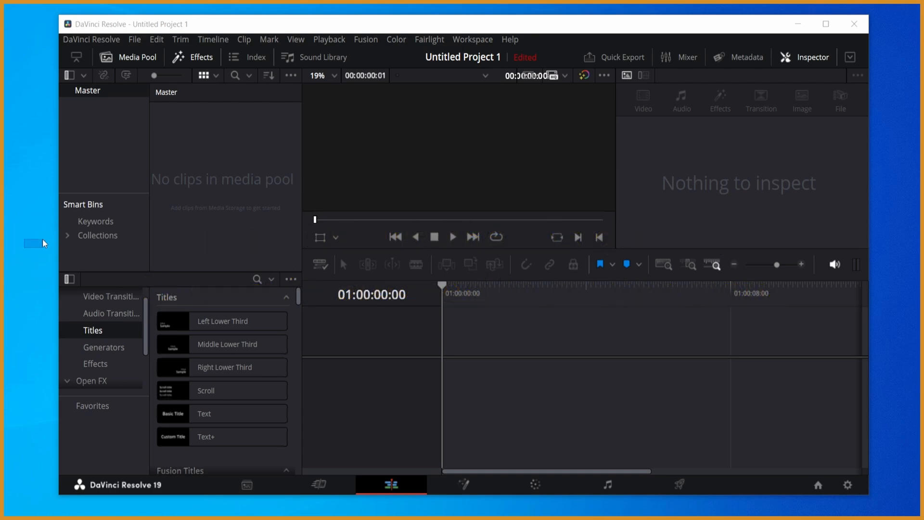
mouse_move(47, 239)
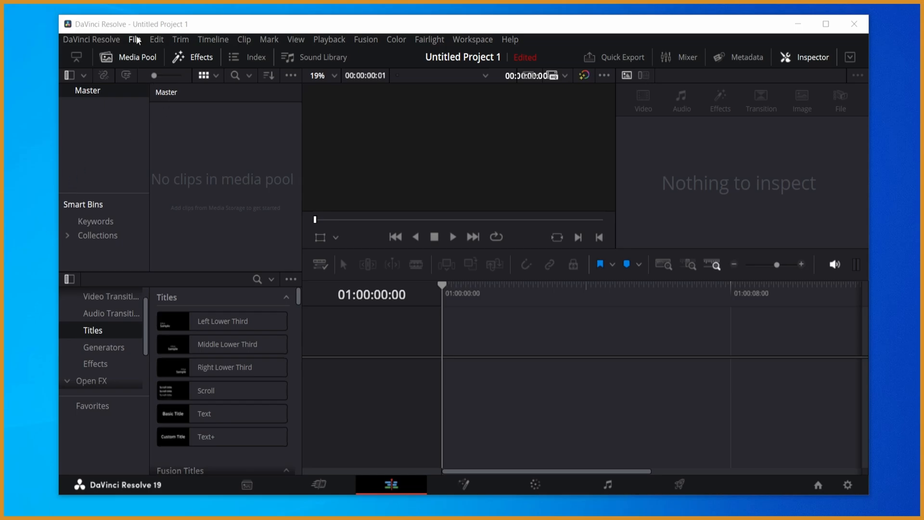
Step: Check Project Settings show a 1920x1080 HD, 60 fps timeline, keeping playback frame rate at 60
click(136, 39)
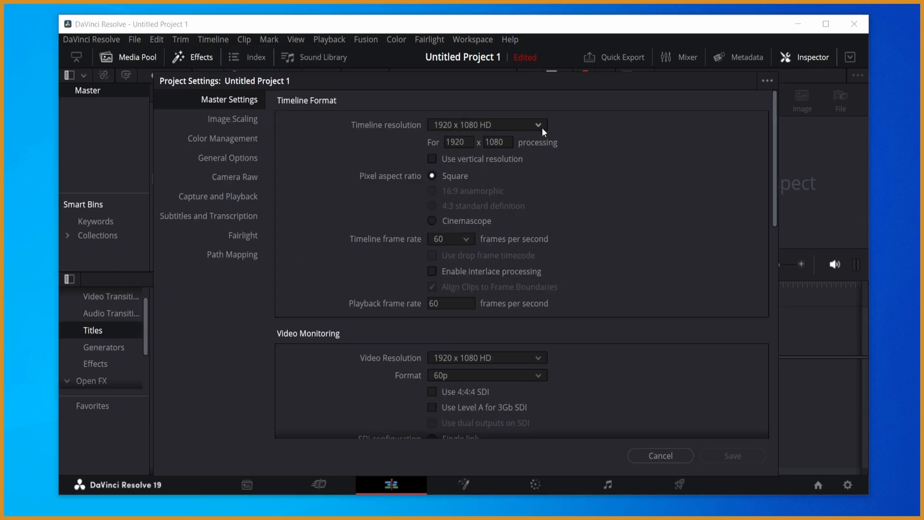
scroll(down, 3)
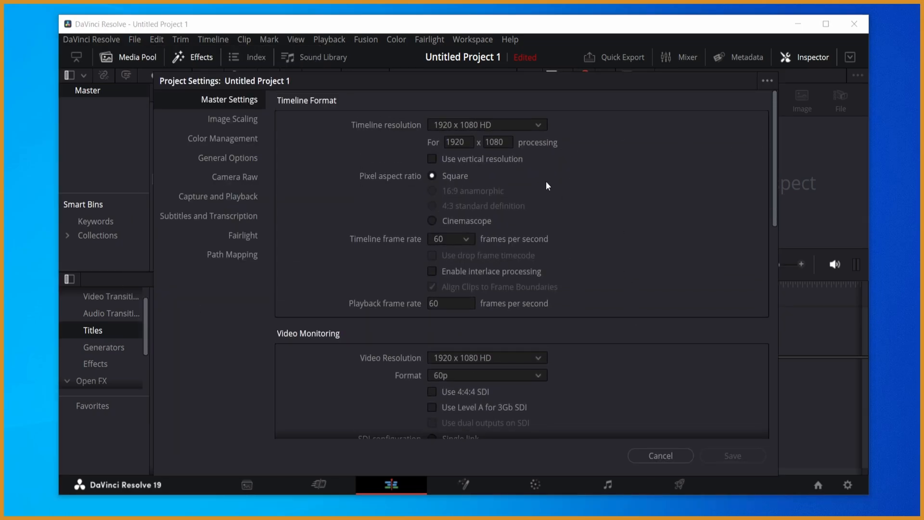
click(487, 124)
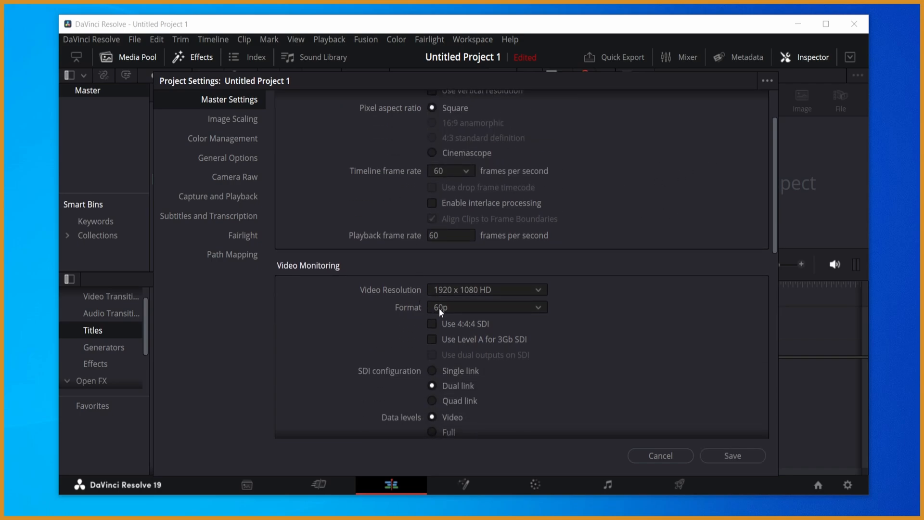
mouse_move(467, 179)
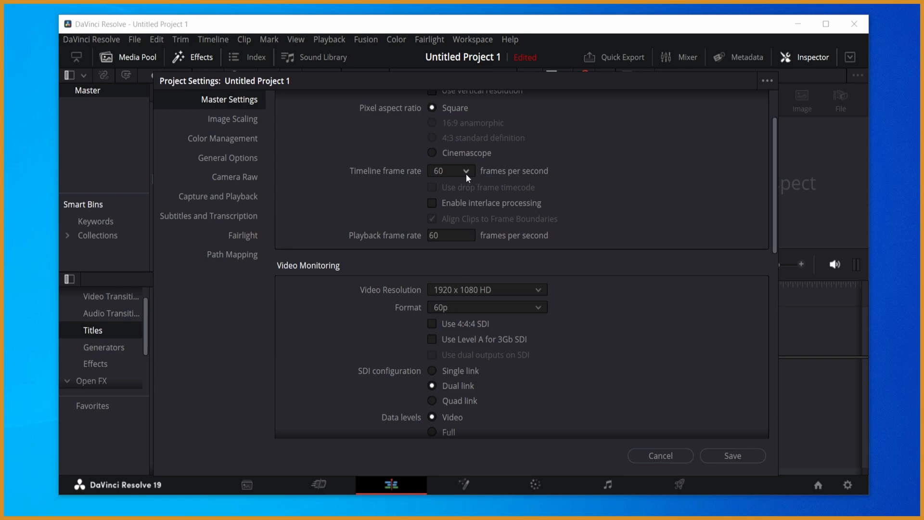
click(451, 235)
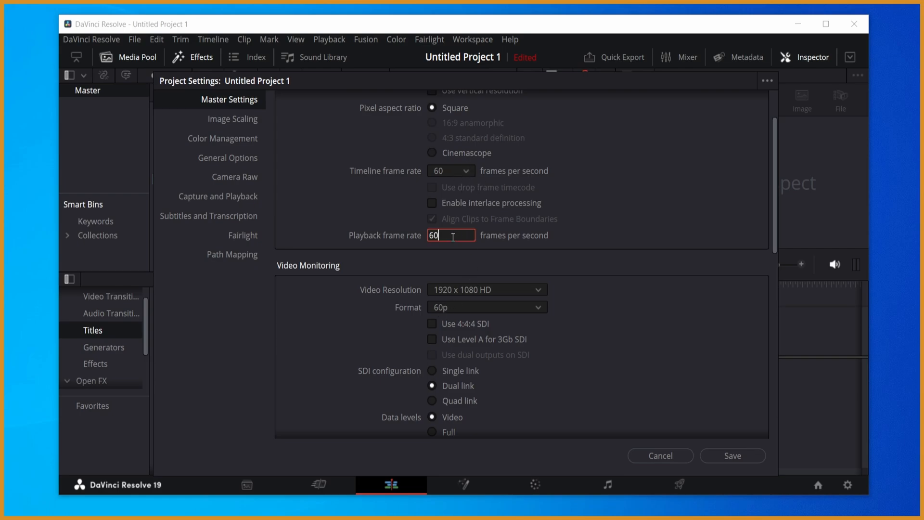
click(487, 306)
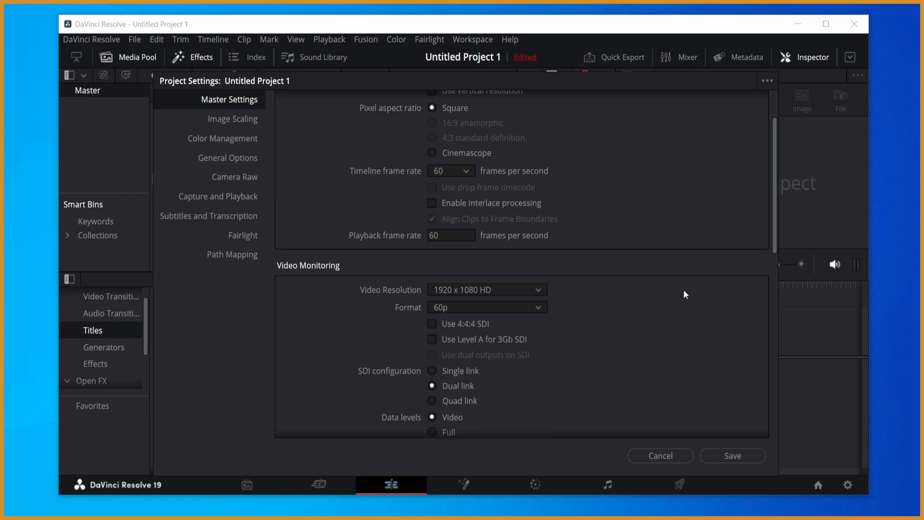
scroll(down, 3)
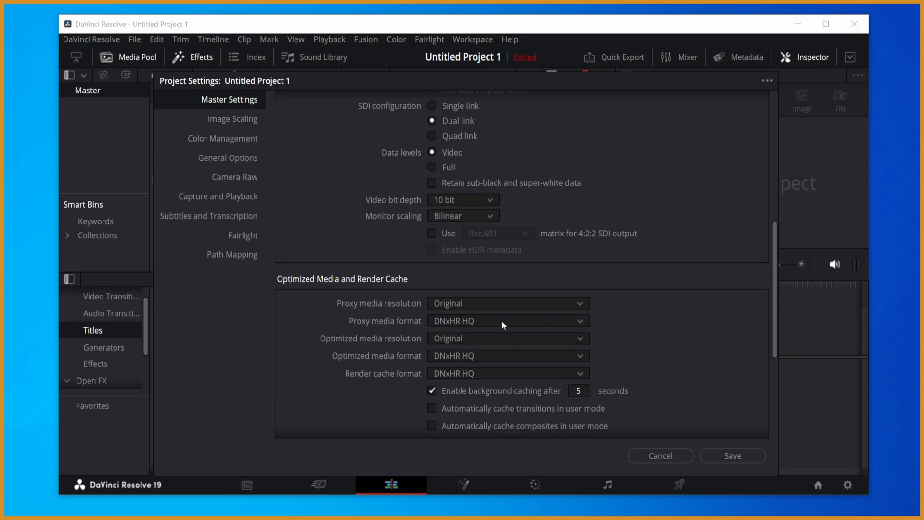
mouse_move(366, 322)
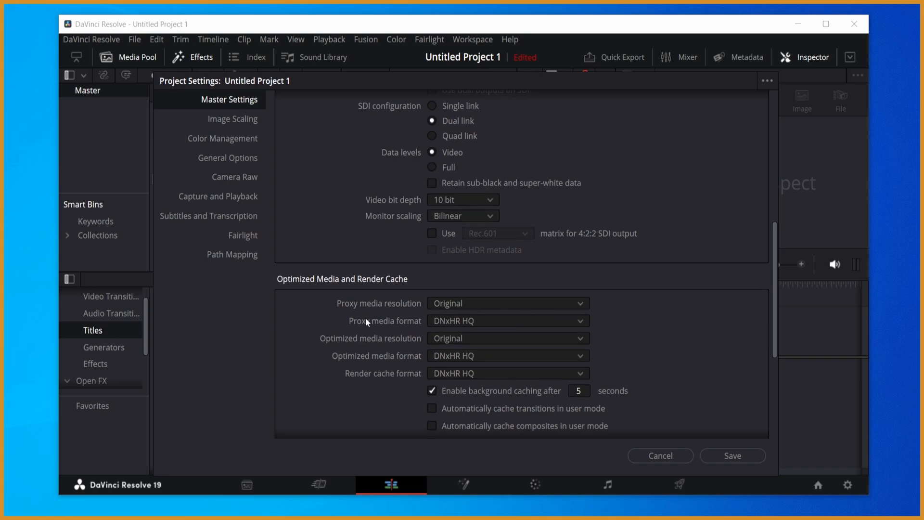
mouse_move(419, 305)
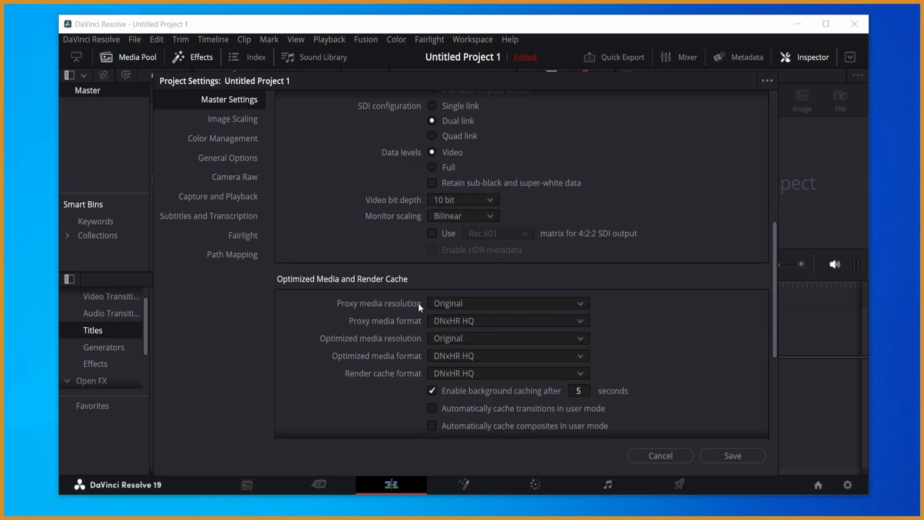
mouse_move(386, 351)
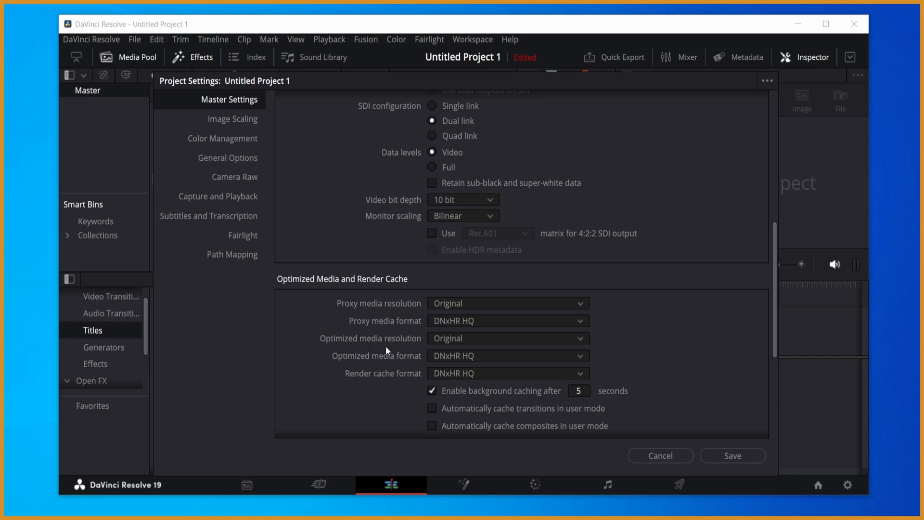
mouse_move(443, 350)
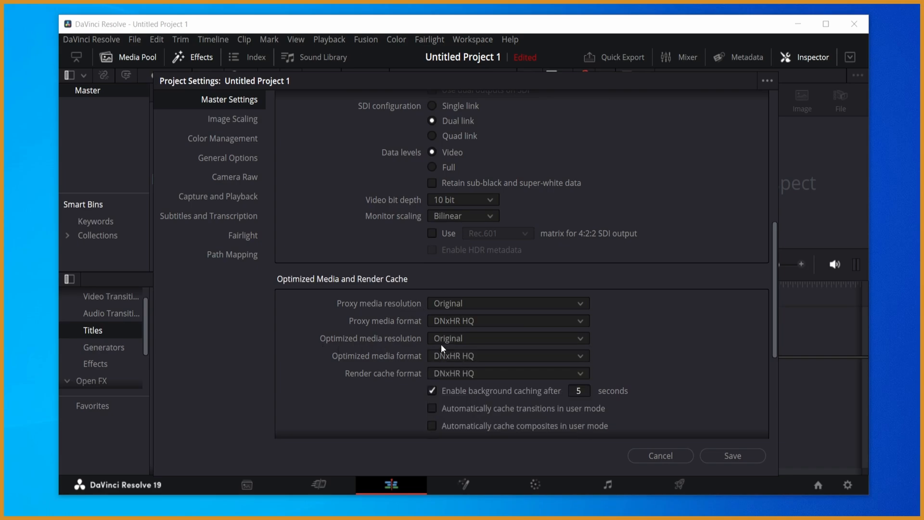
mouse_move(414, 328)
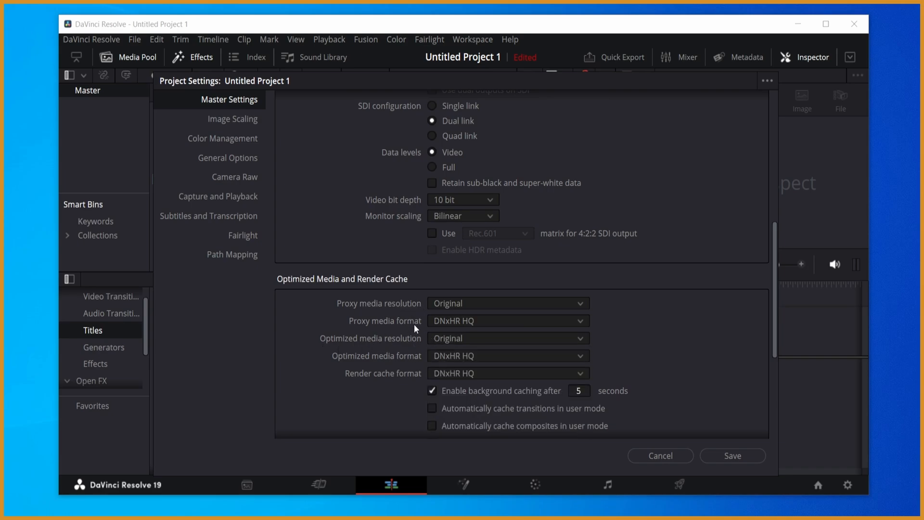
mouse_move(414, 327)
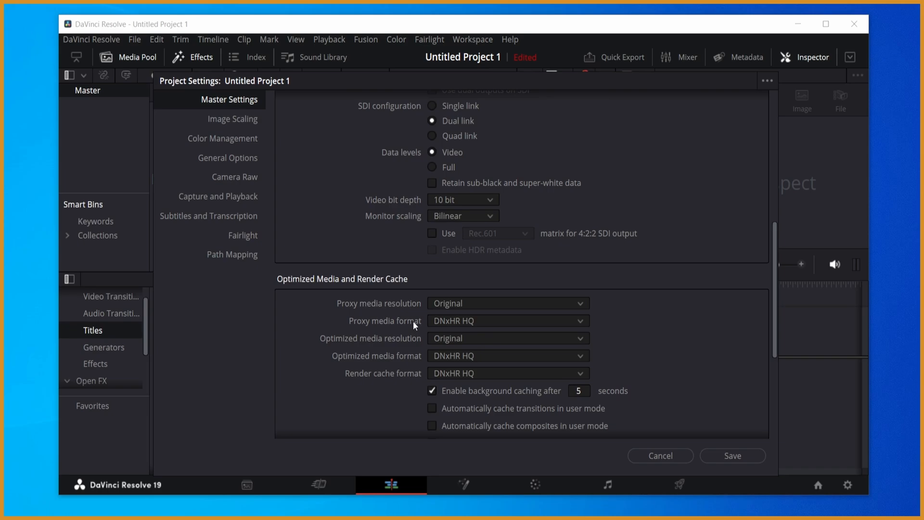
mouse_move(469, 324)
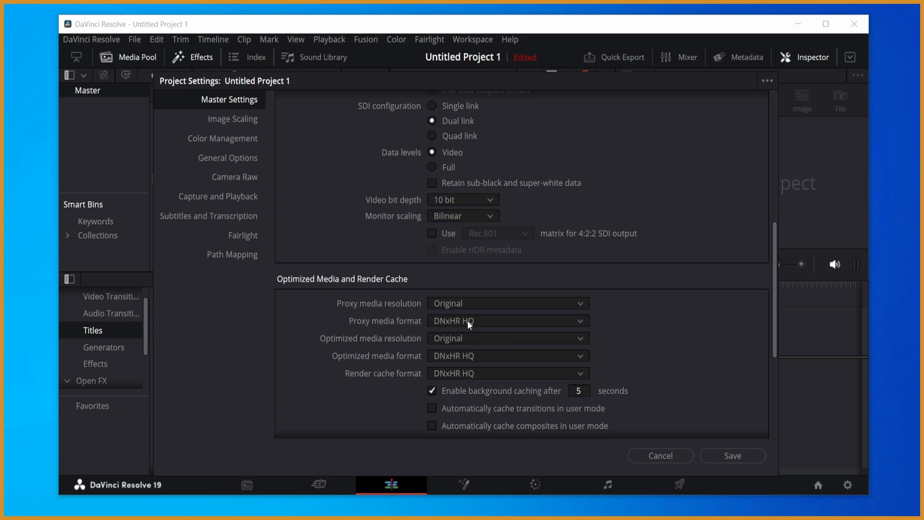
mouse_move(669, 318)
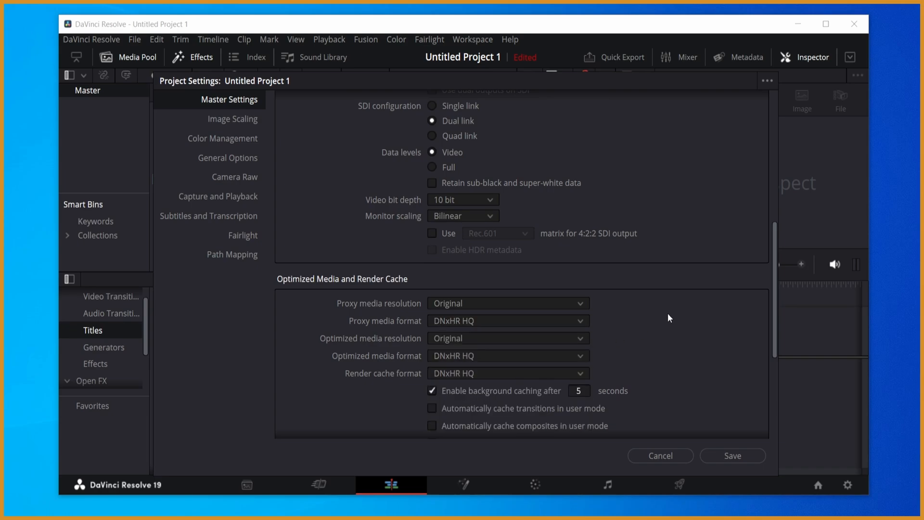
mouse_move(605, 320)
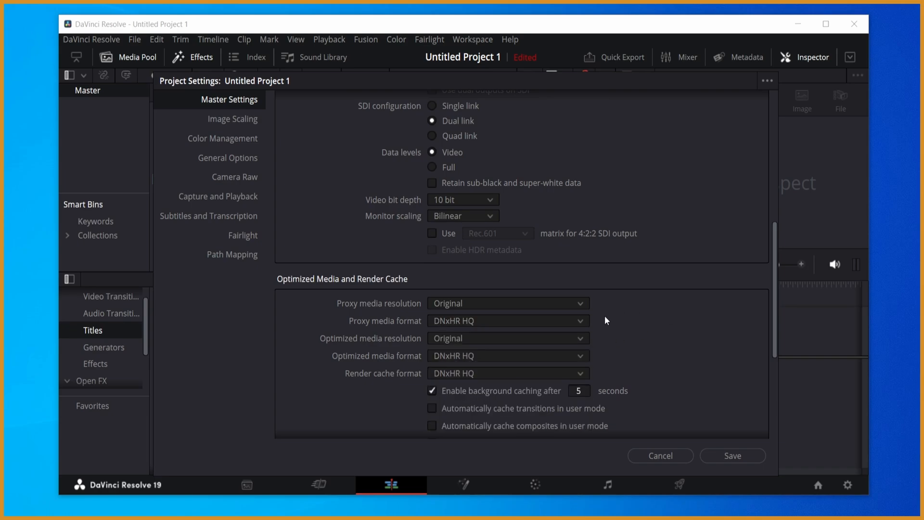
mouse_move(463, 327)
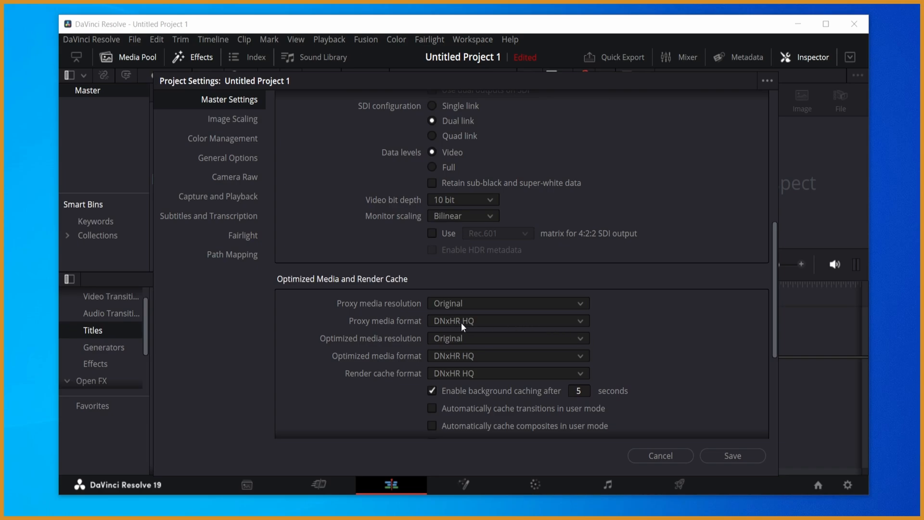
mouse_move(764, 94)
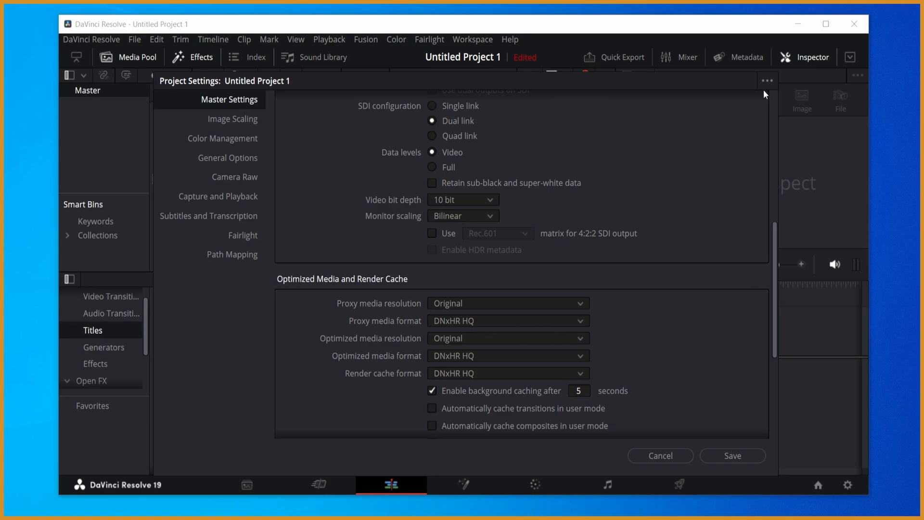
click(767, 80)
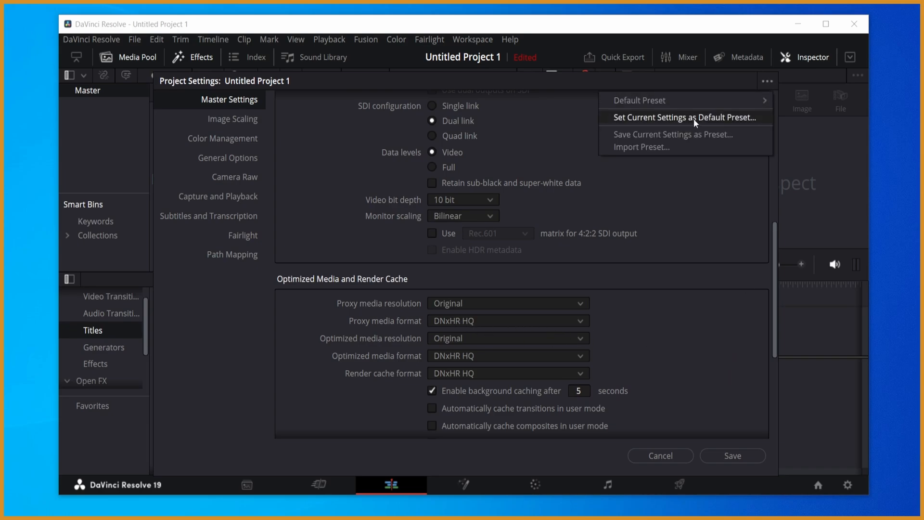
click(684, 117)
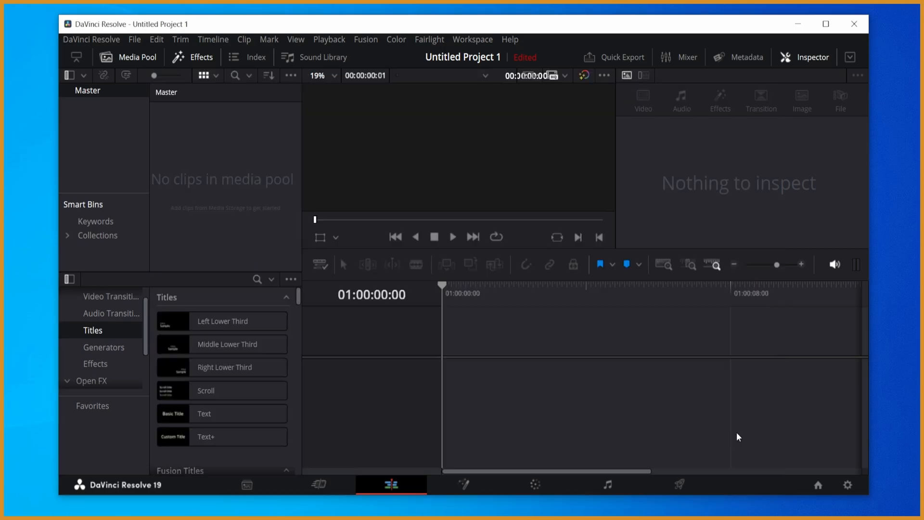
mouse_move(630, 245)
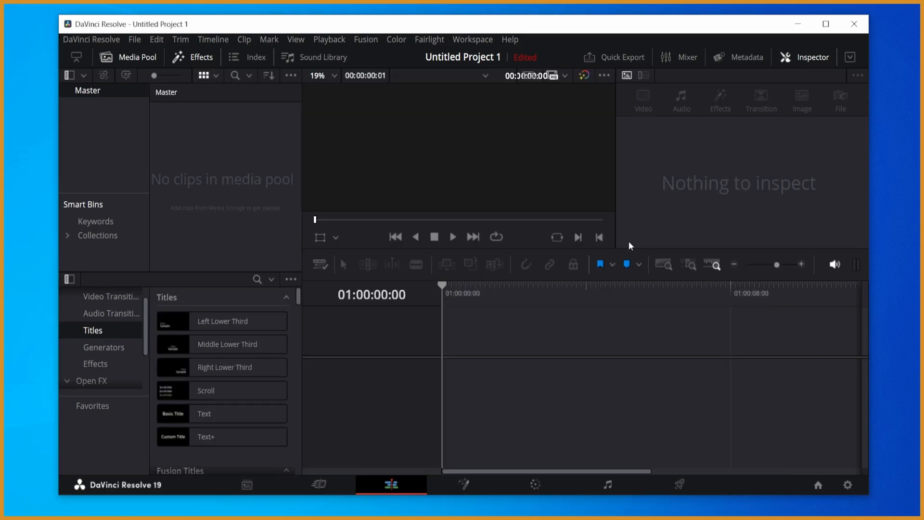
Step: Switch to the Deliver page to view Render Settings and saved render presets
click(680, 484)
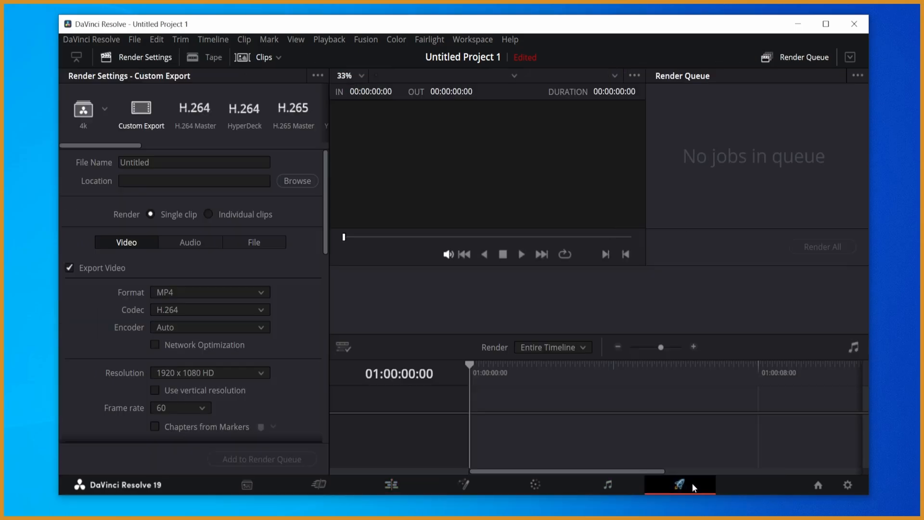
mouse_move(106, 112)
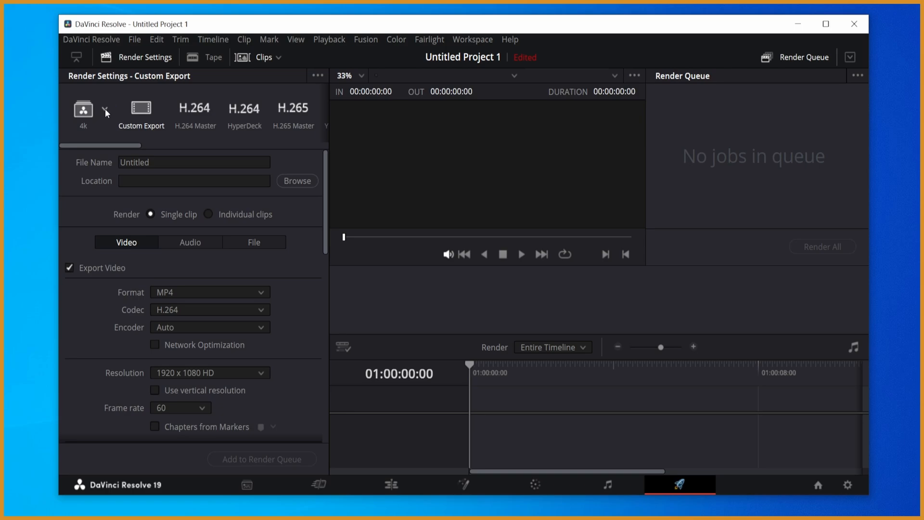
mouse_move(112, 113)
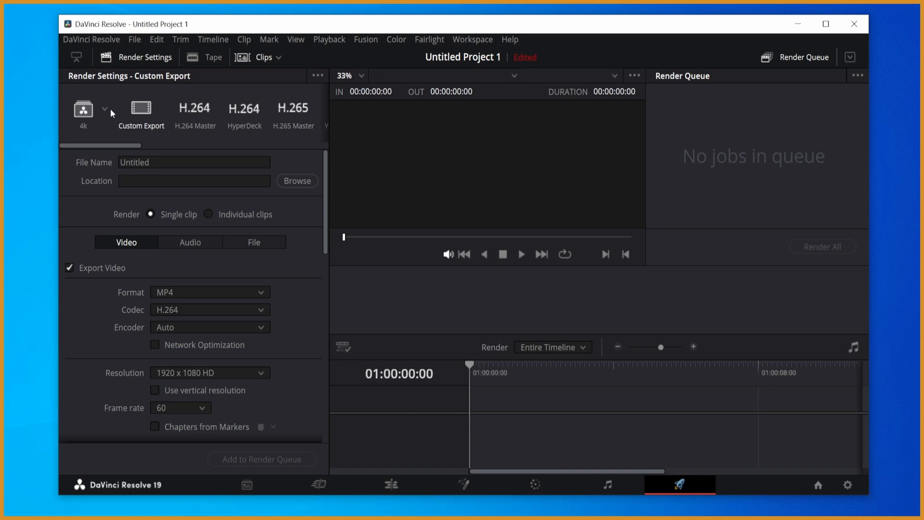
mouse_move(124, 114)
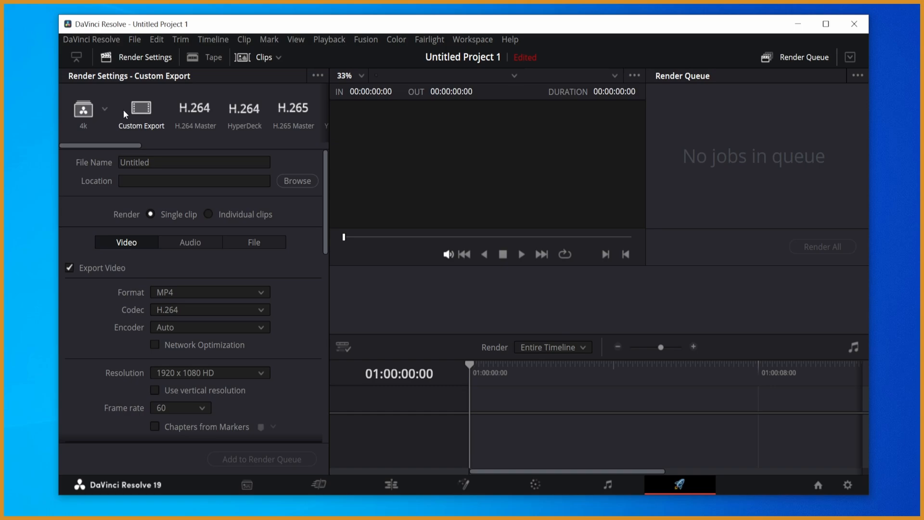
mouse_move(110, 116)
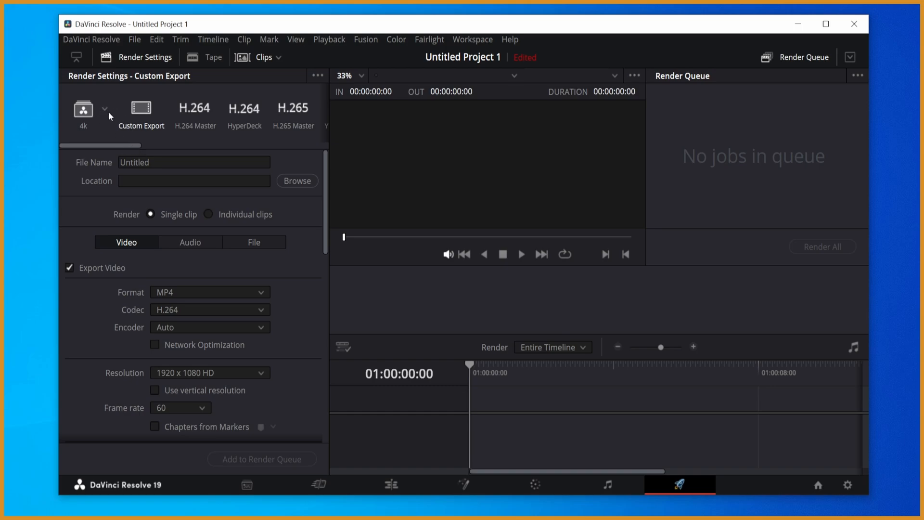
Step: Load the 1080p render preset and keep its video codec at H.264
click(102, 115)
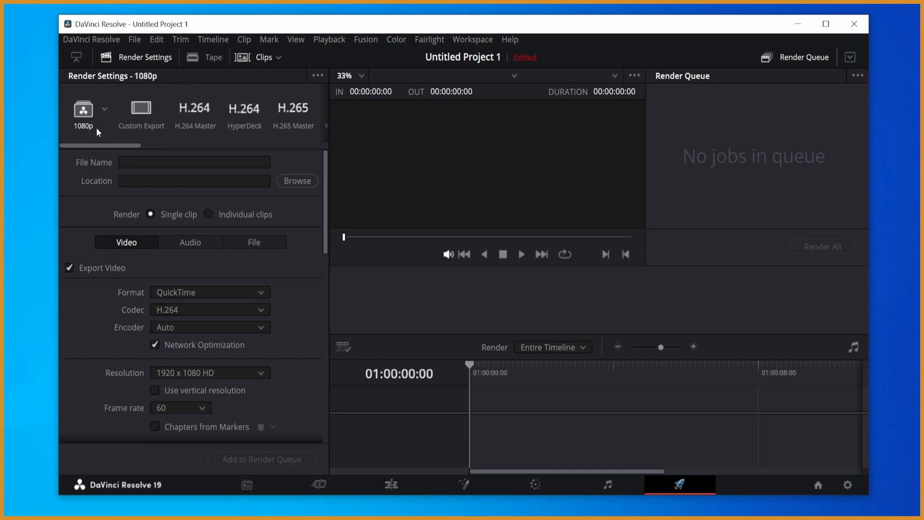
mouse_move(339, 295)
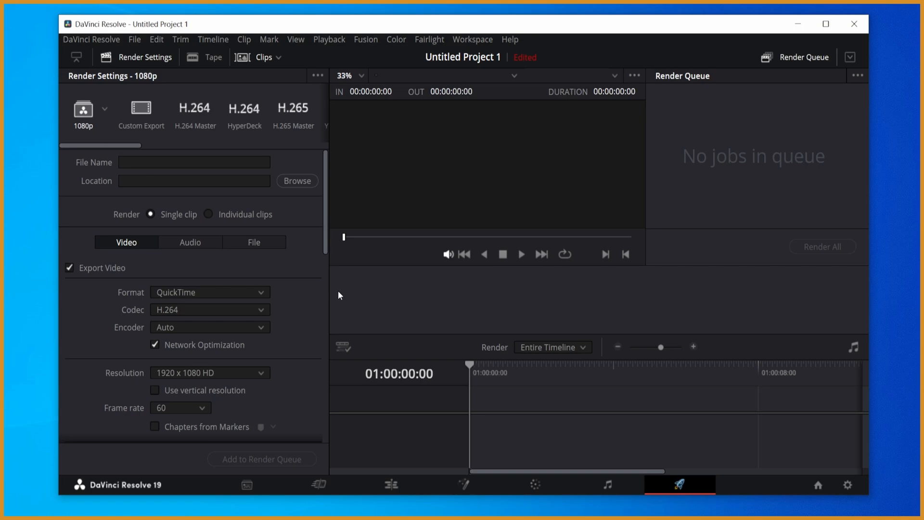
scroll(down, 3)
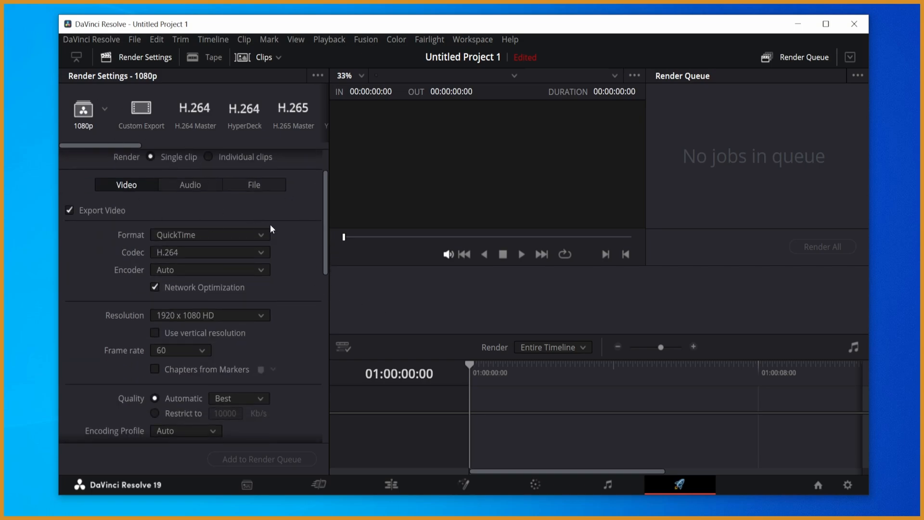
scroll(down, 3)
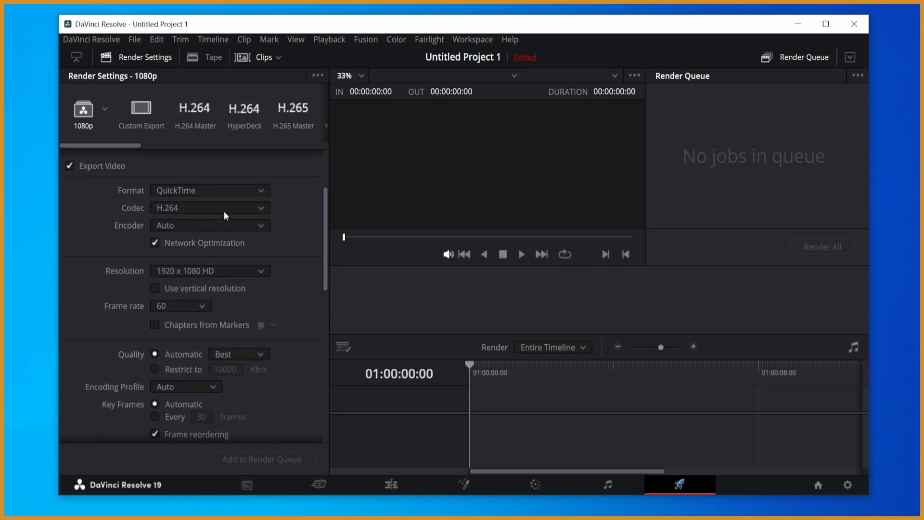
click(209, 208)
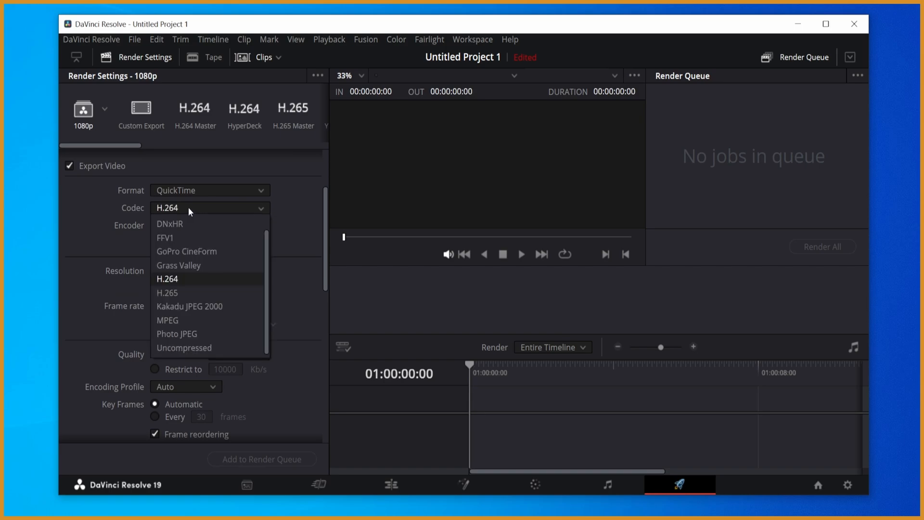
click(167, 278)
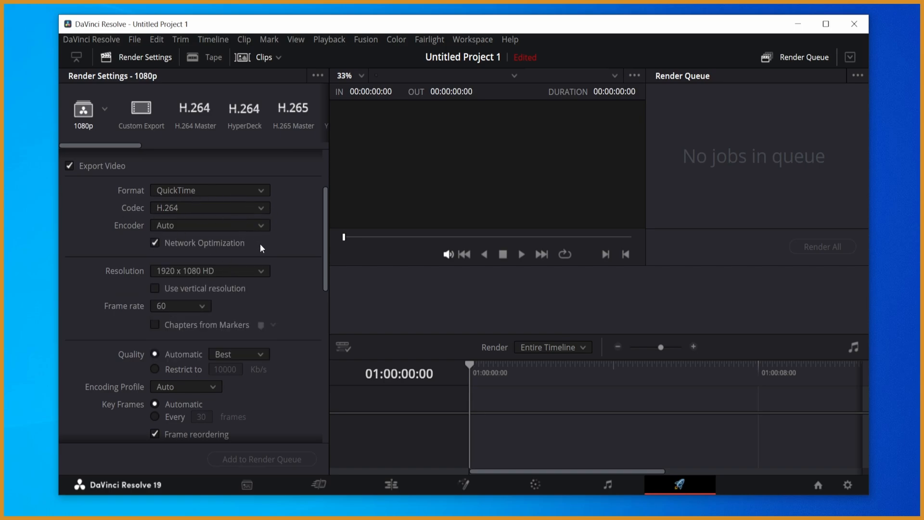
scroll(down, 3)
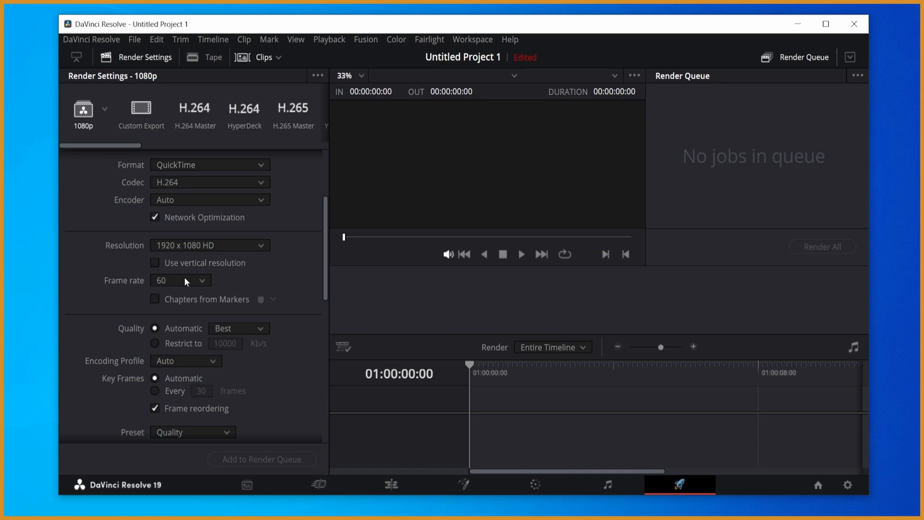
mouse_move(181, 276)
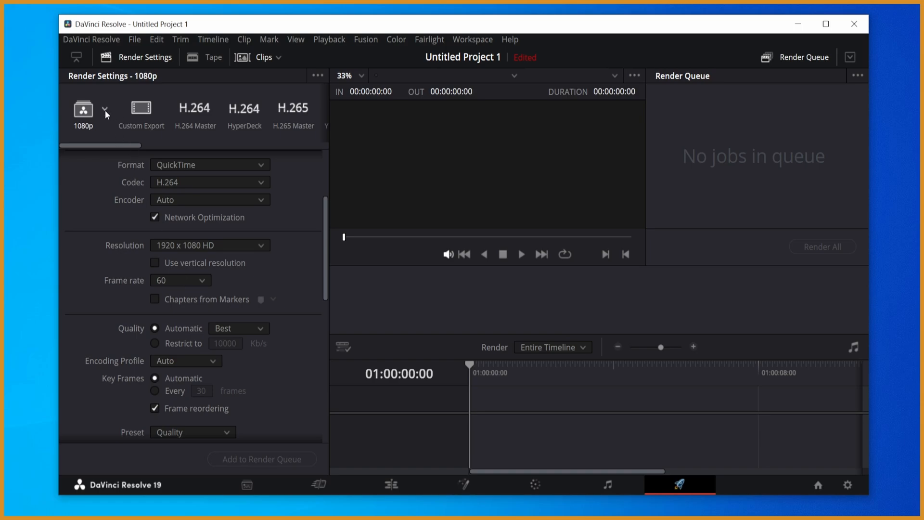
Step: Load the 4k render preset and choose H.265 as its video codec
click(104, 112)
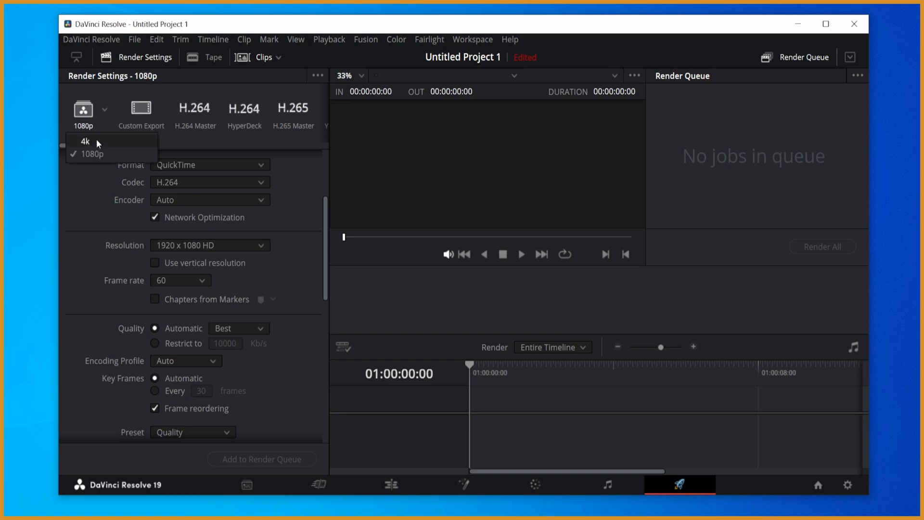
click(87, 141)
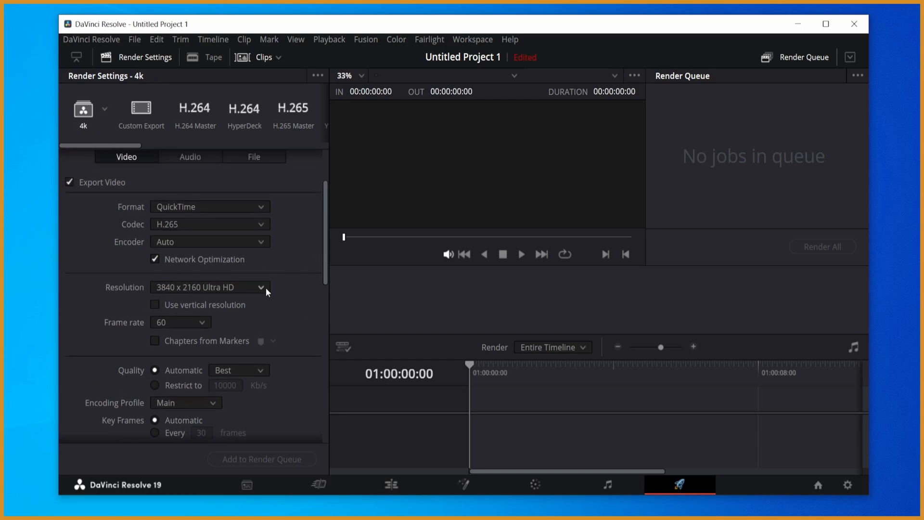
mouse_move(180, 329)
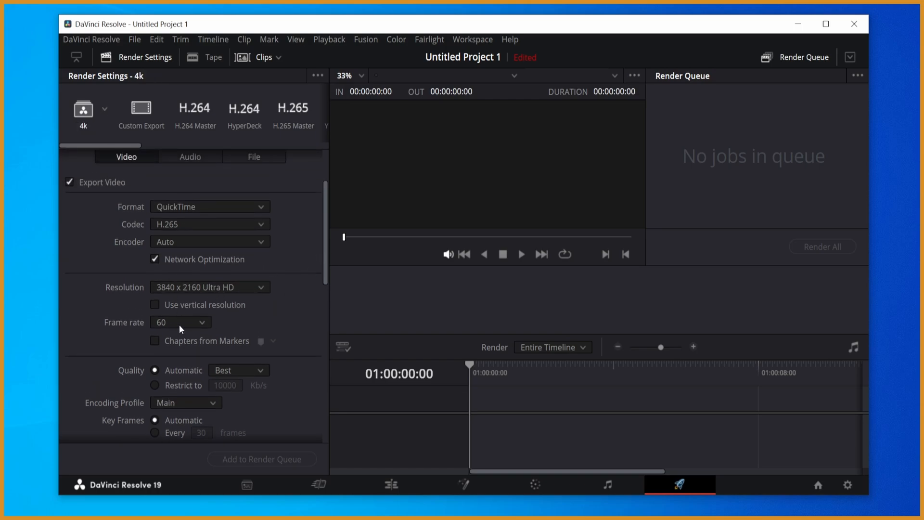
mouse_move(240, 287)
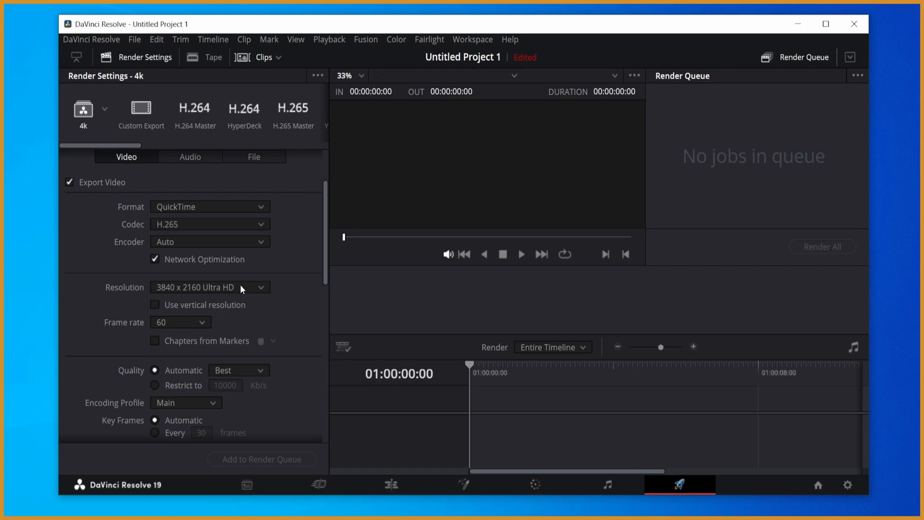
mouse_move(161, 228)
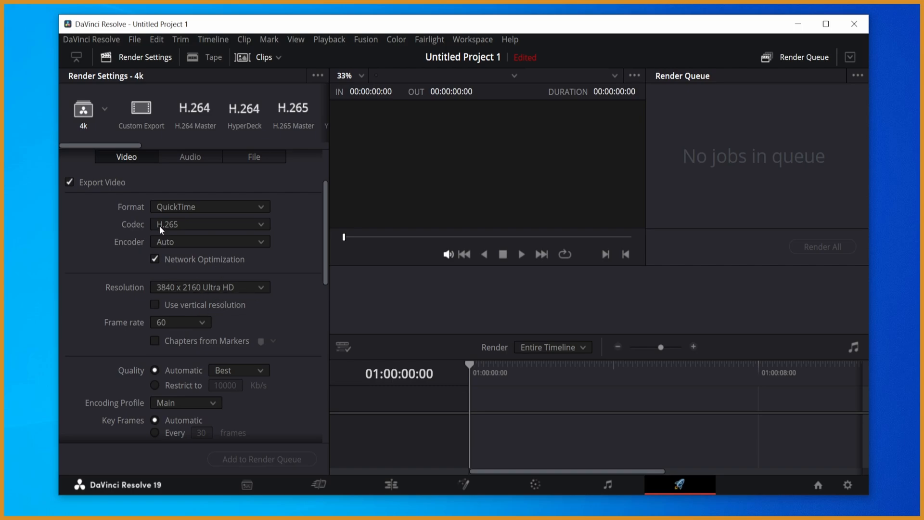
click(209, 224)
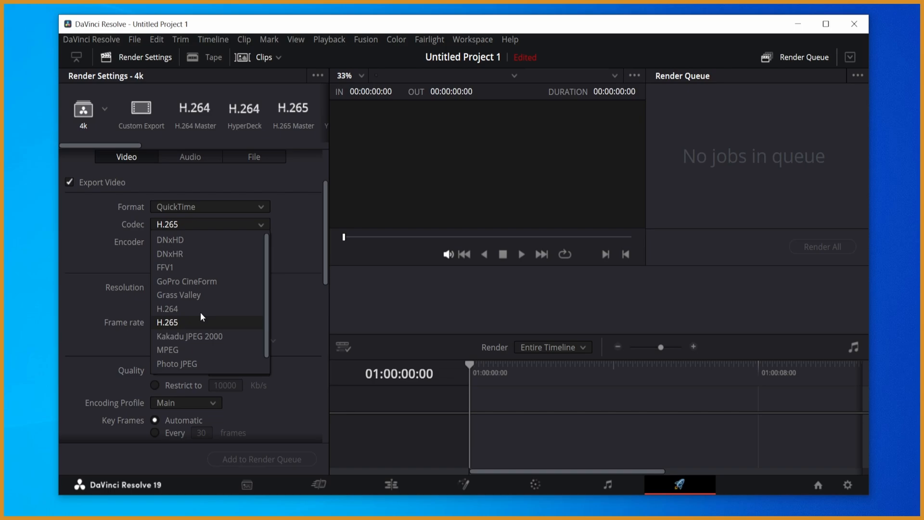
mouse_move(213, 254)
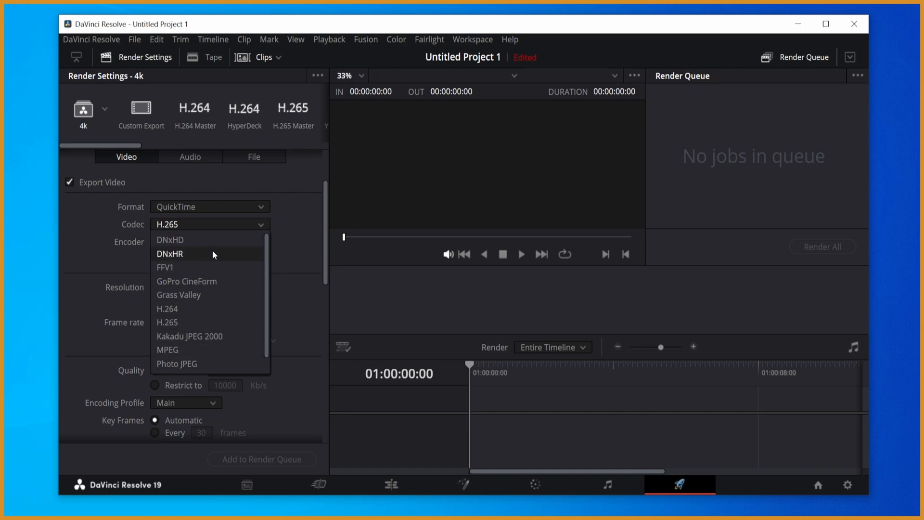
mouse_move(182, 317)
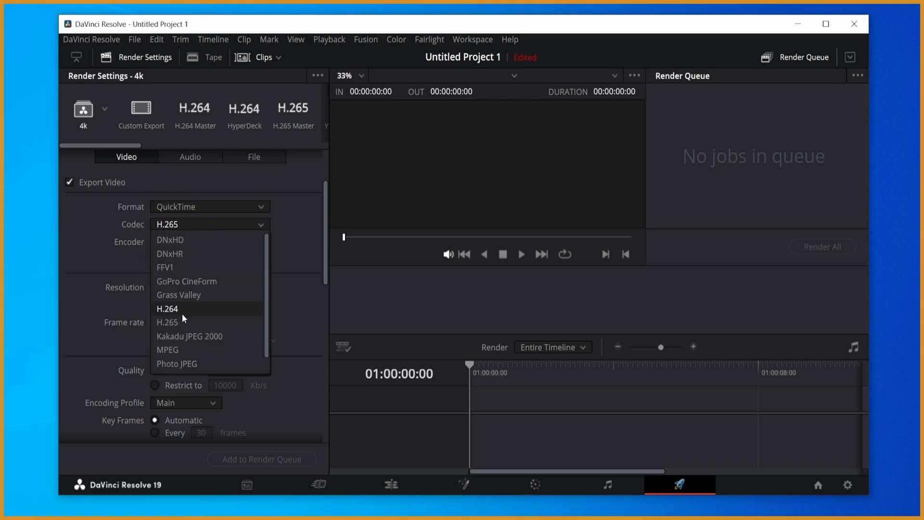
click(176, 322)
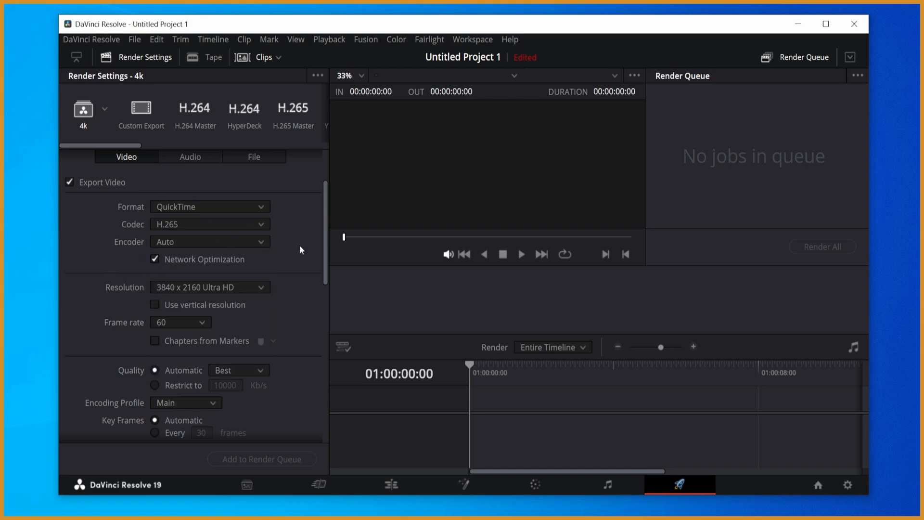
mouse_move(314, 253)
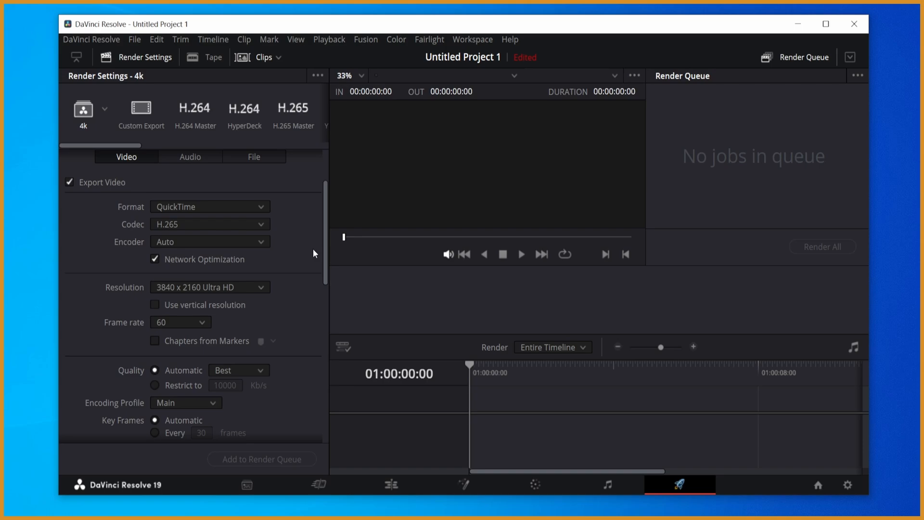
mouse_move(164, 206)
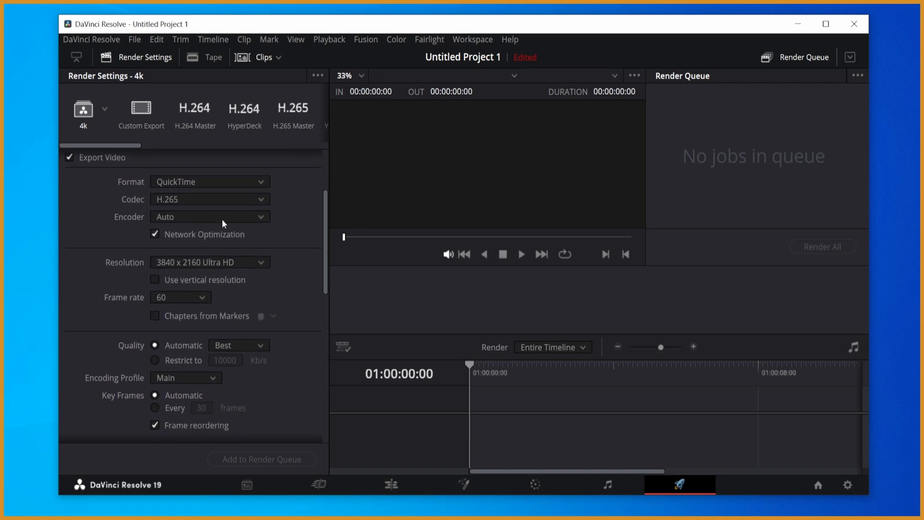
scroll(down, 3)
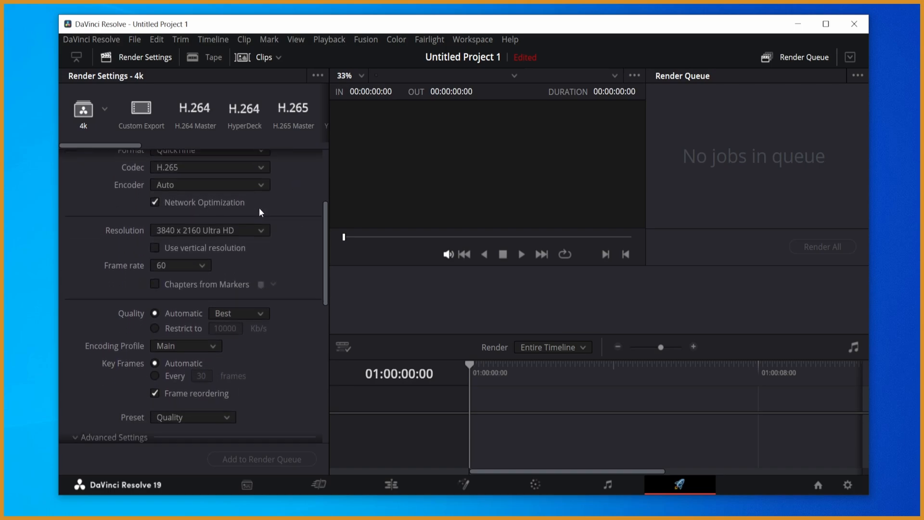
scroll(down, 3)
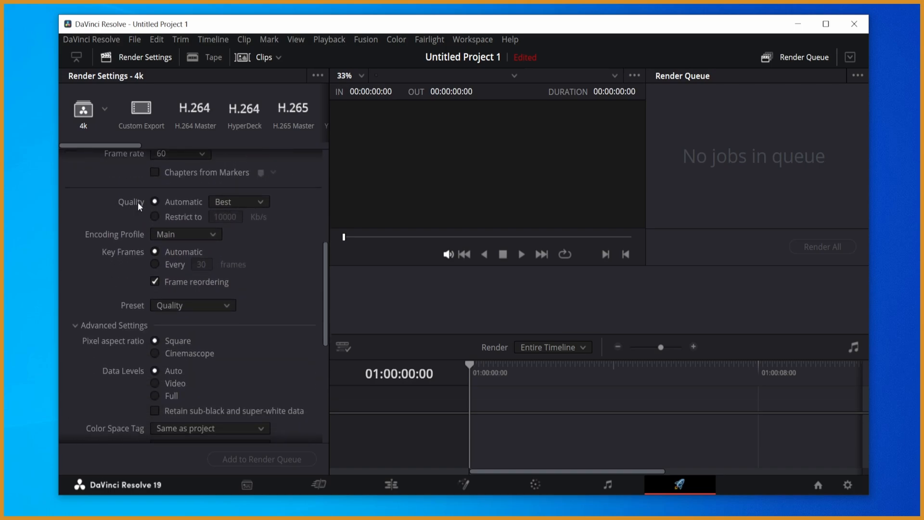
mouse_move(195, 217)
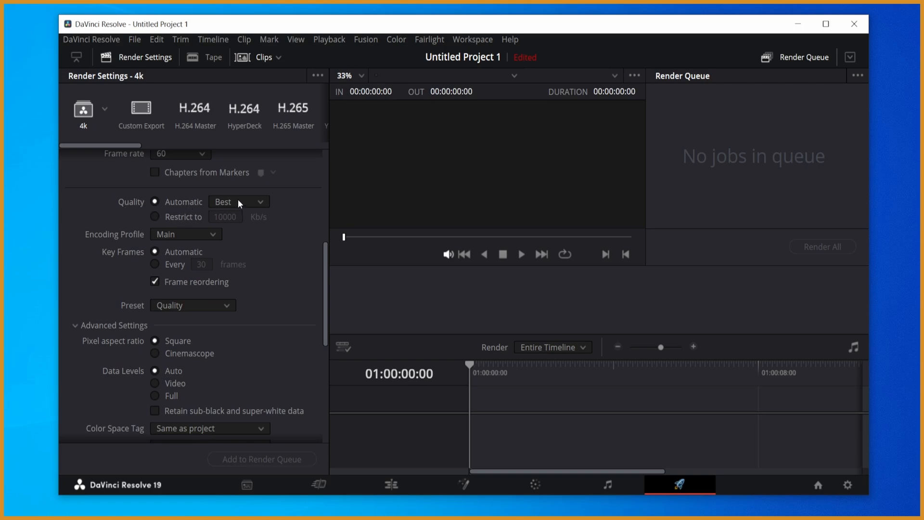
mouse_move(235, 199)
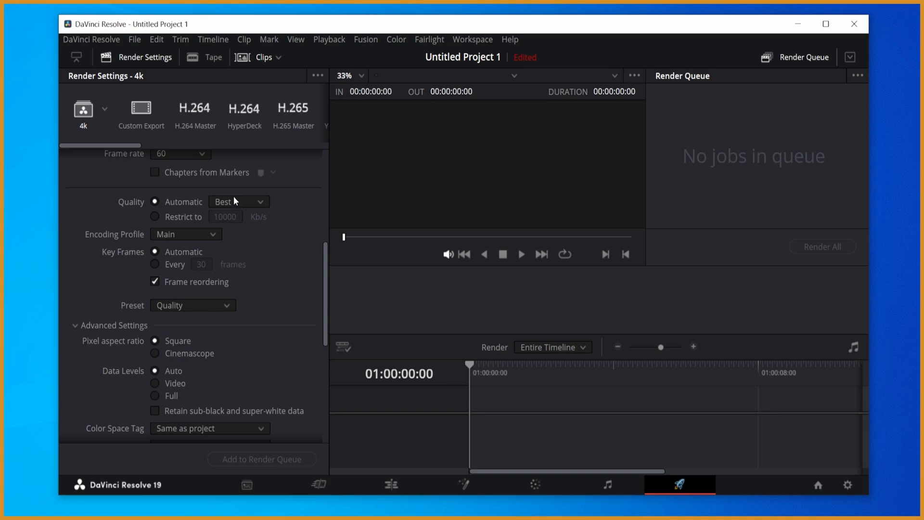
scroll(down, 3)
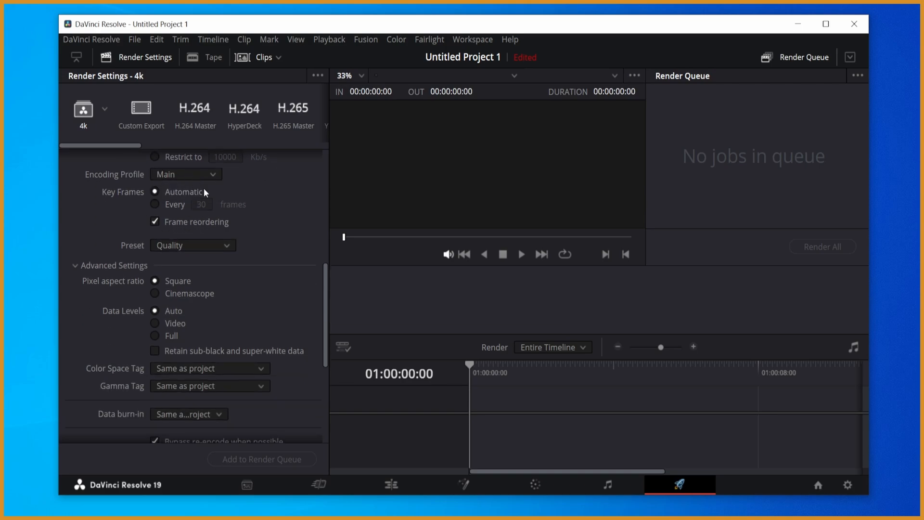
mouse_move(279, 303)
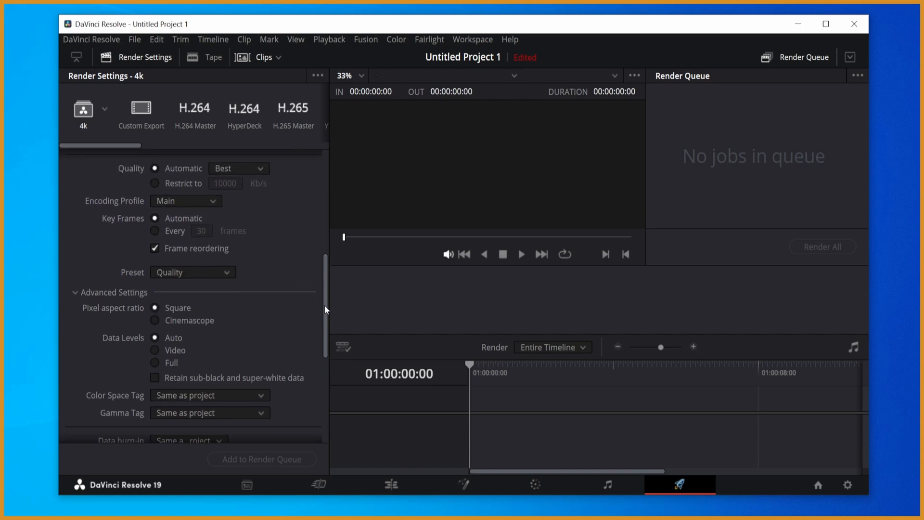
scroll(down, 3)
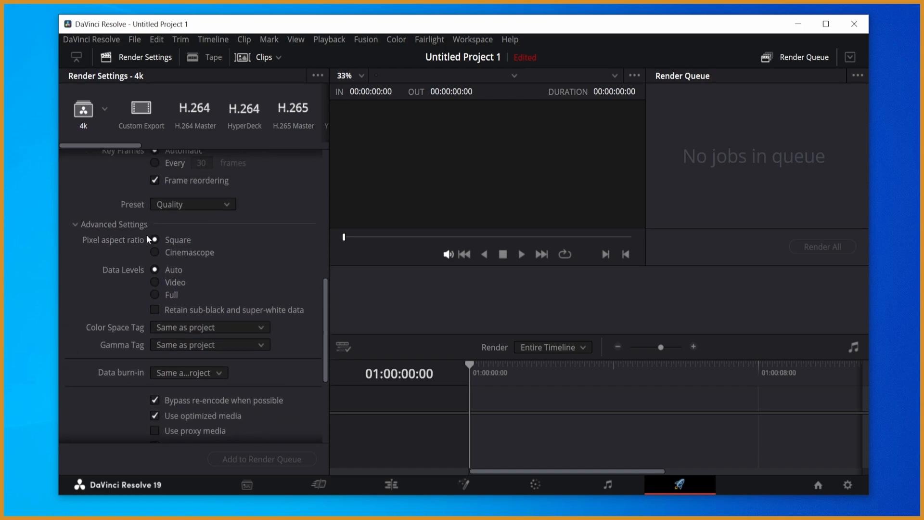
scroll(down, 3)
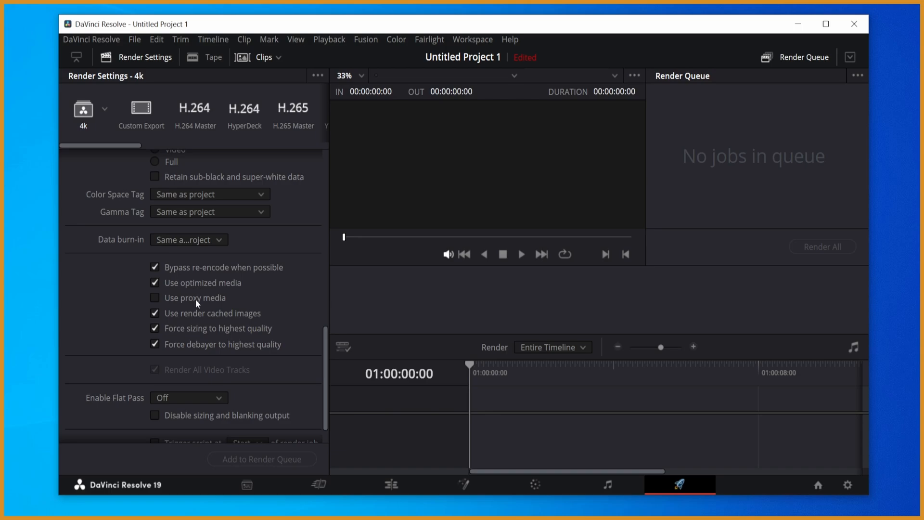
mouse_move(241, 291)
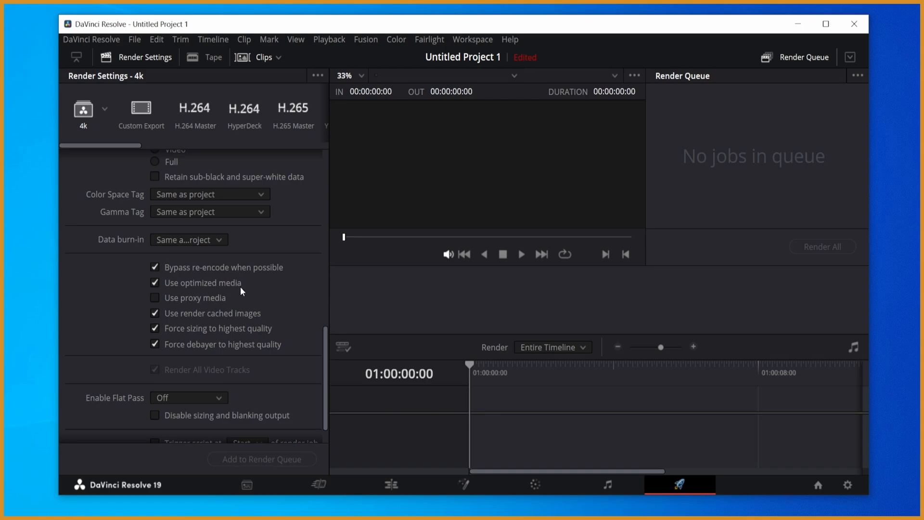
mouse_move(235, 321)
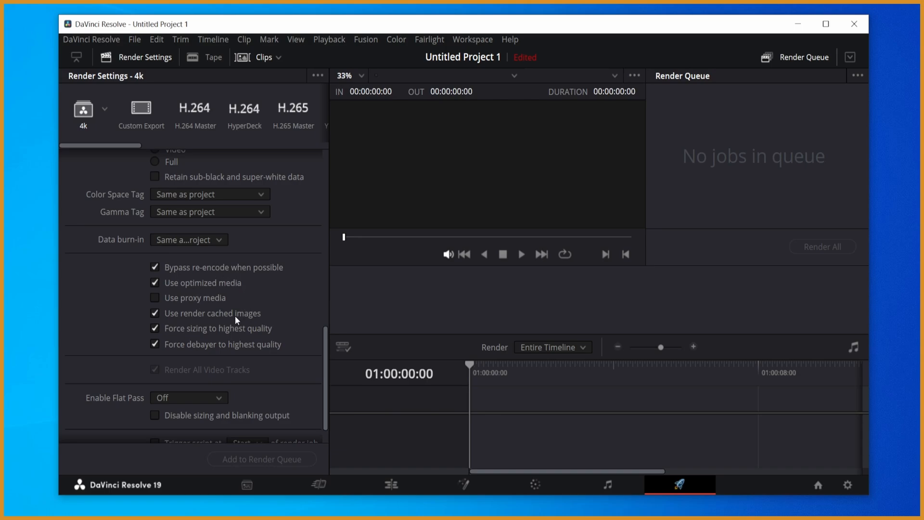
mouse_move(246, 337)
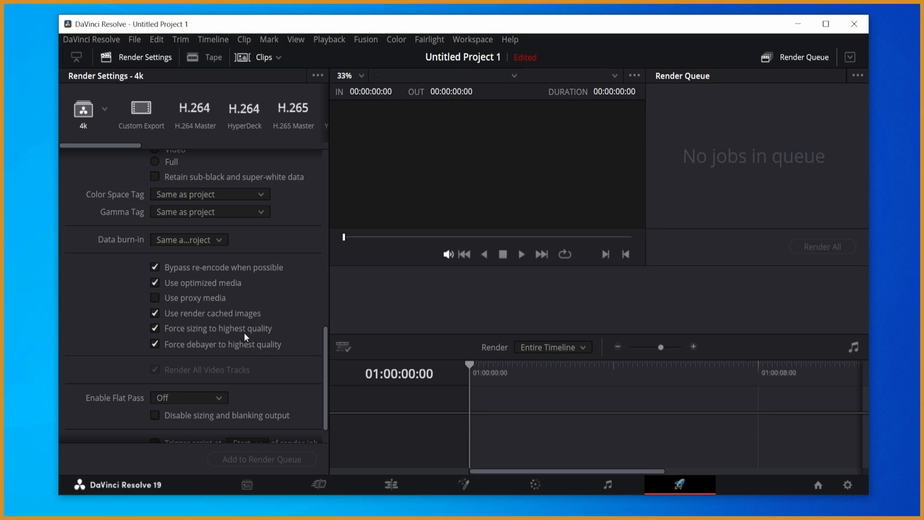
mouse_move(255, 351)
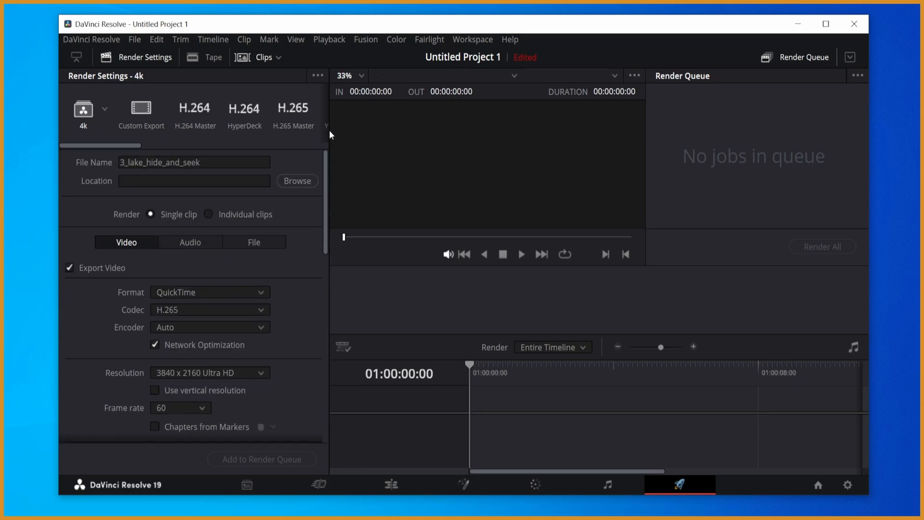
Step: Set the 4k preset's audio normalization standard to YouTube
click(190, 242)
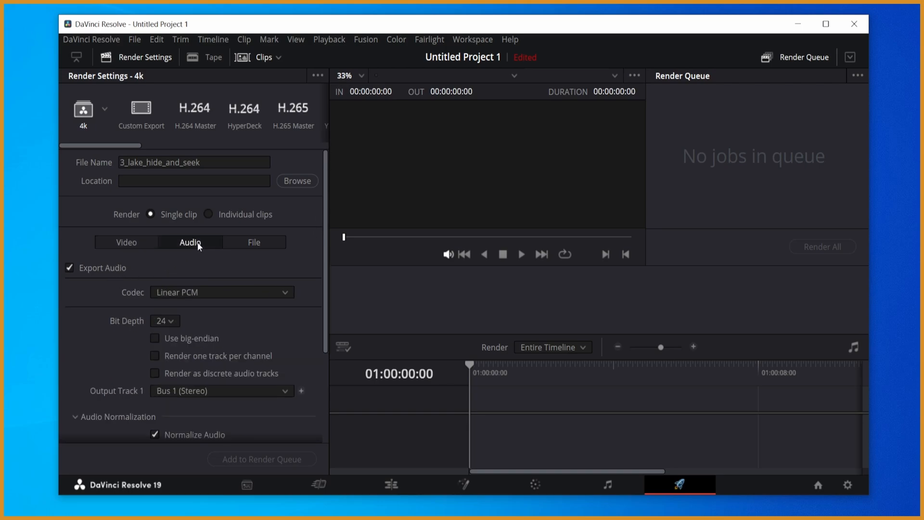
scroll(down, 3)
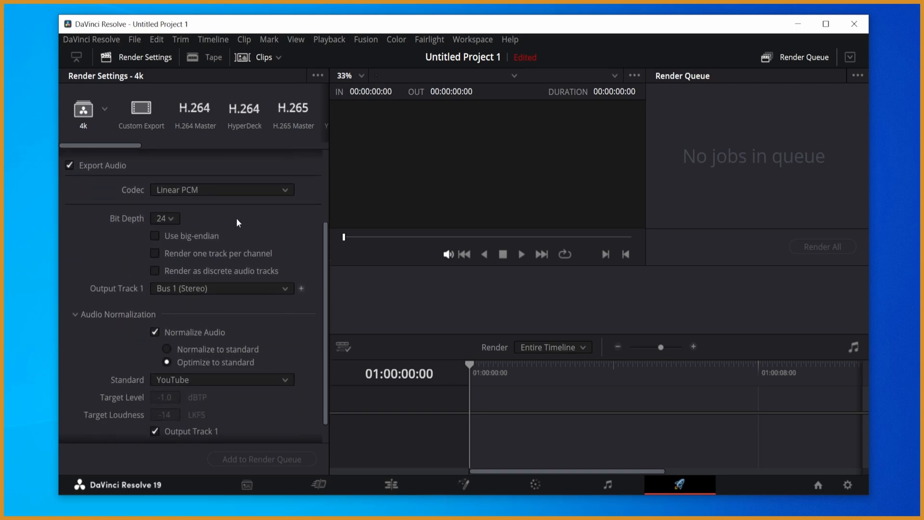
mouse_move(246, 283)
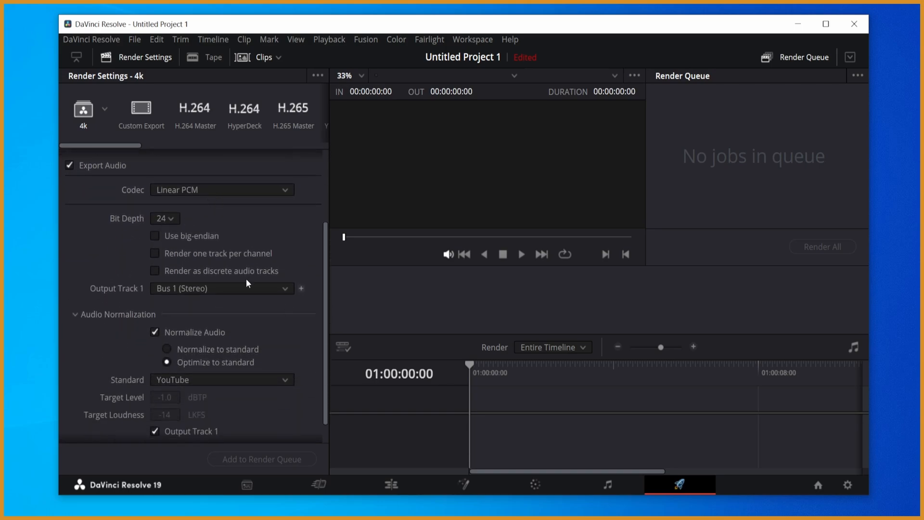
scroll(down, 3)
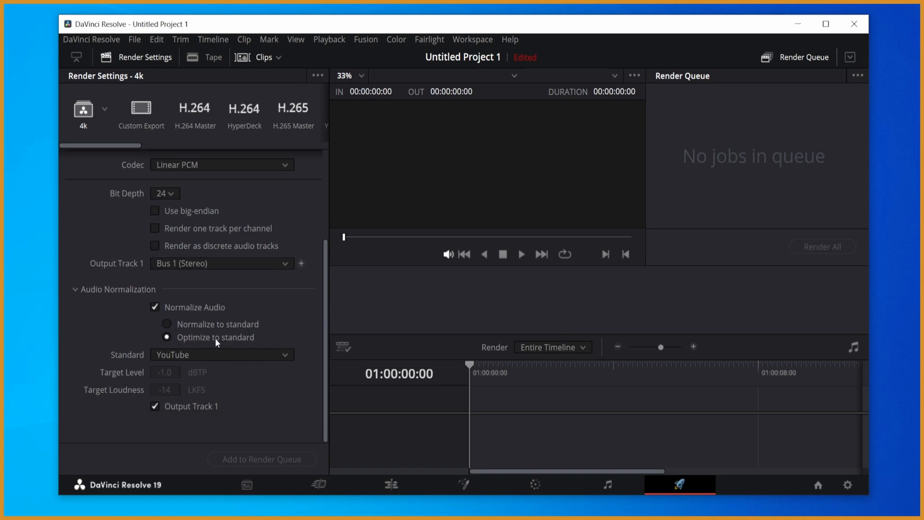
click(221, 355)
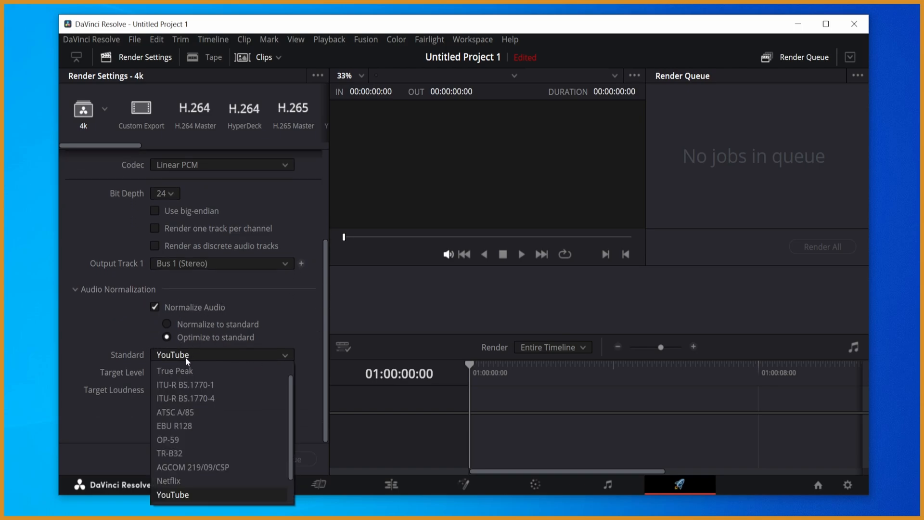
click(175, 494)
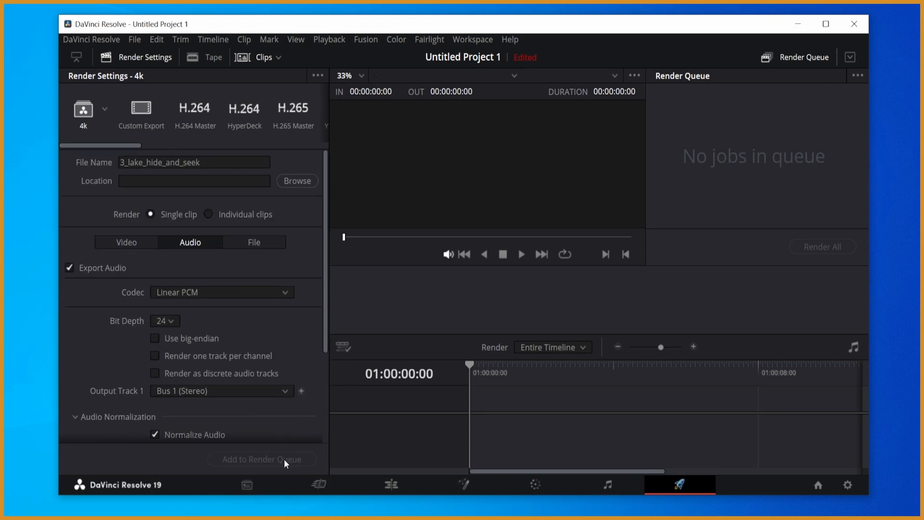
mouse_move(271, 280)
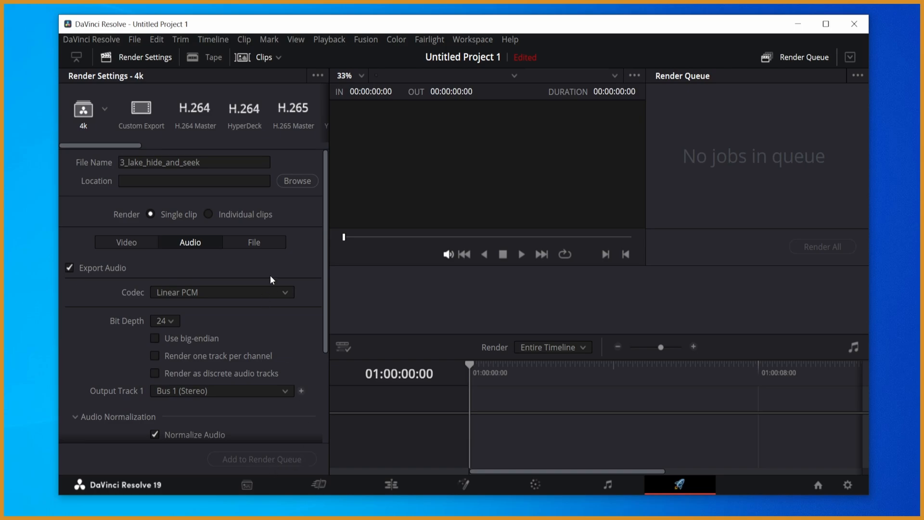